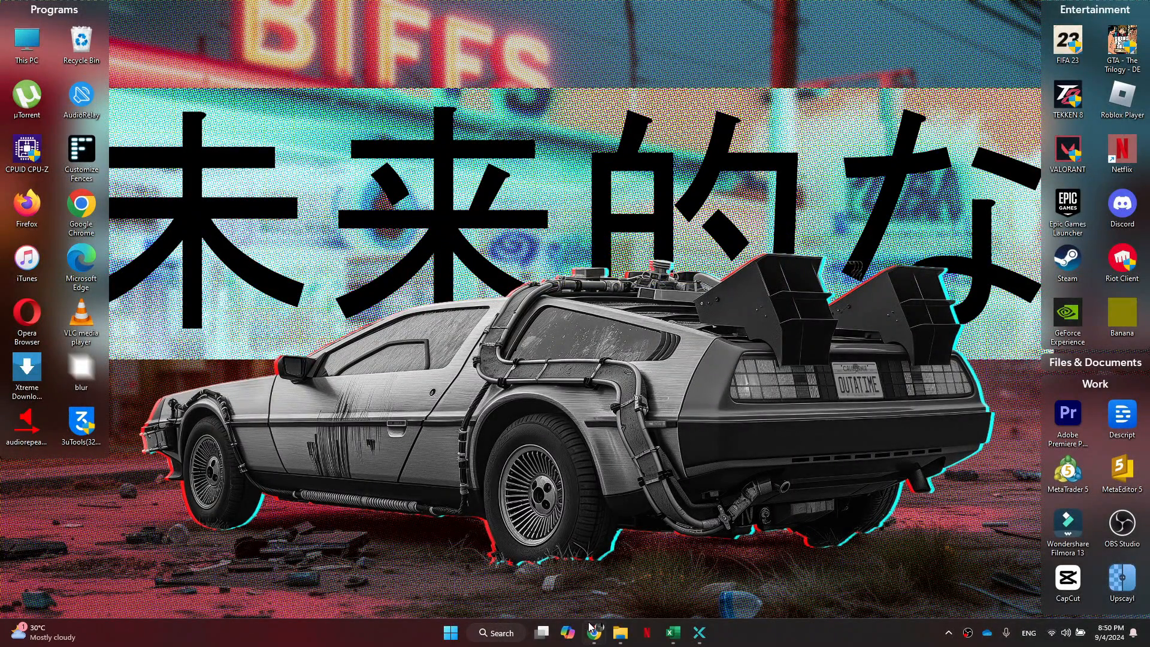
# Launch Chrome from the taskbar to search Google for 'tiktok creative center'.
pyautogui.click(594, 633)
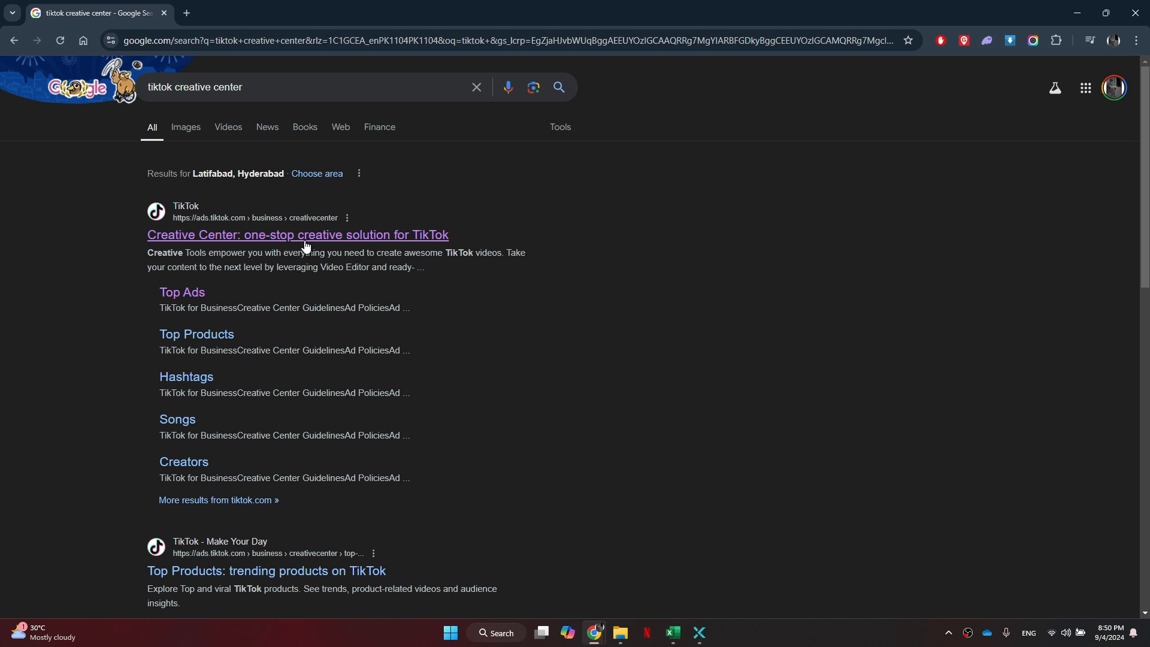
# Open Creative Center from the results and enter the Top Ads Dashboard of Pakistan ads.
pyautogui.click(297, 235)
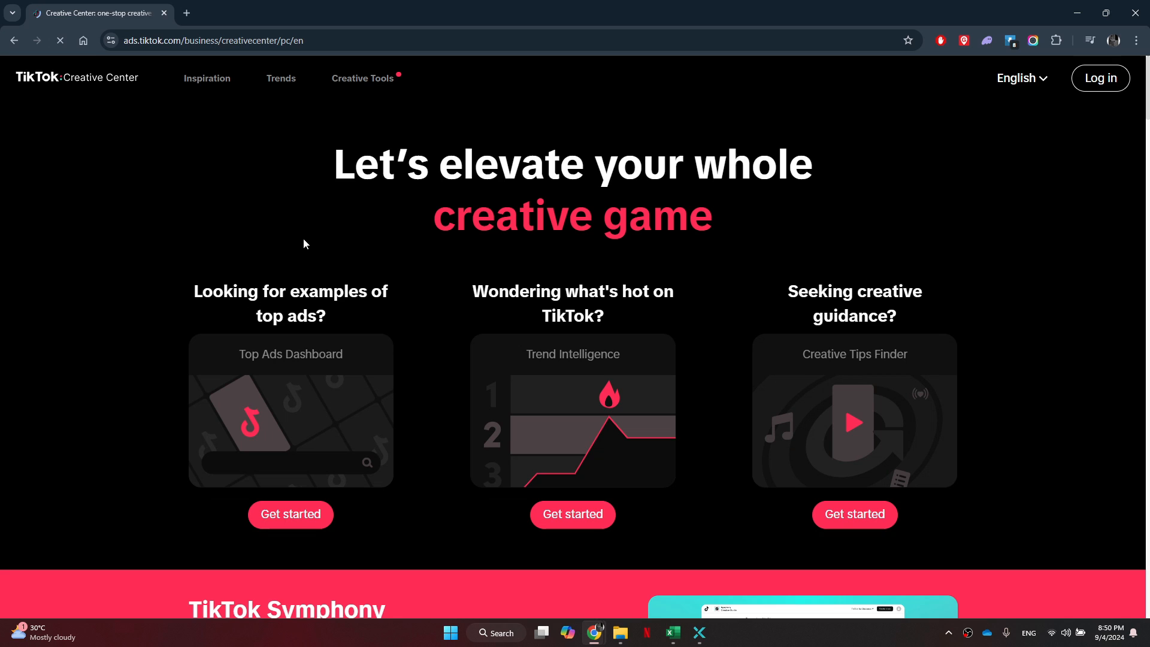
pyautogui.click(290, 514)
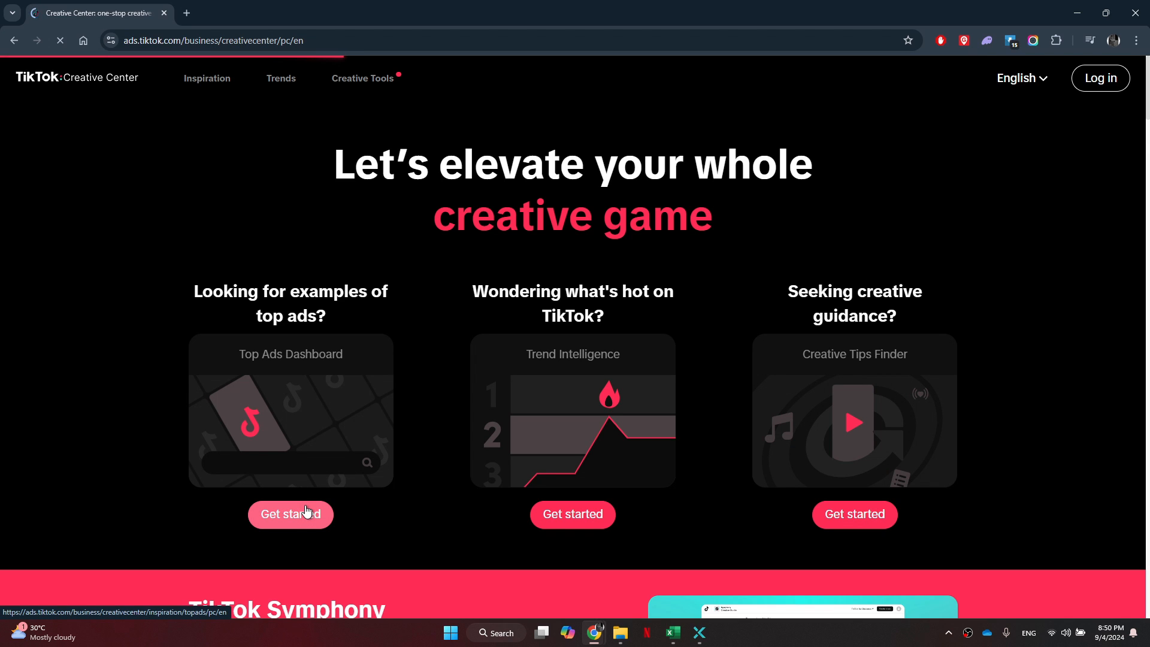
pyautogui.click(290, 514)
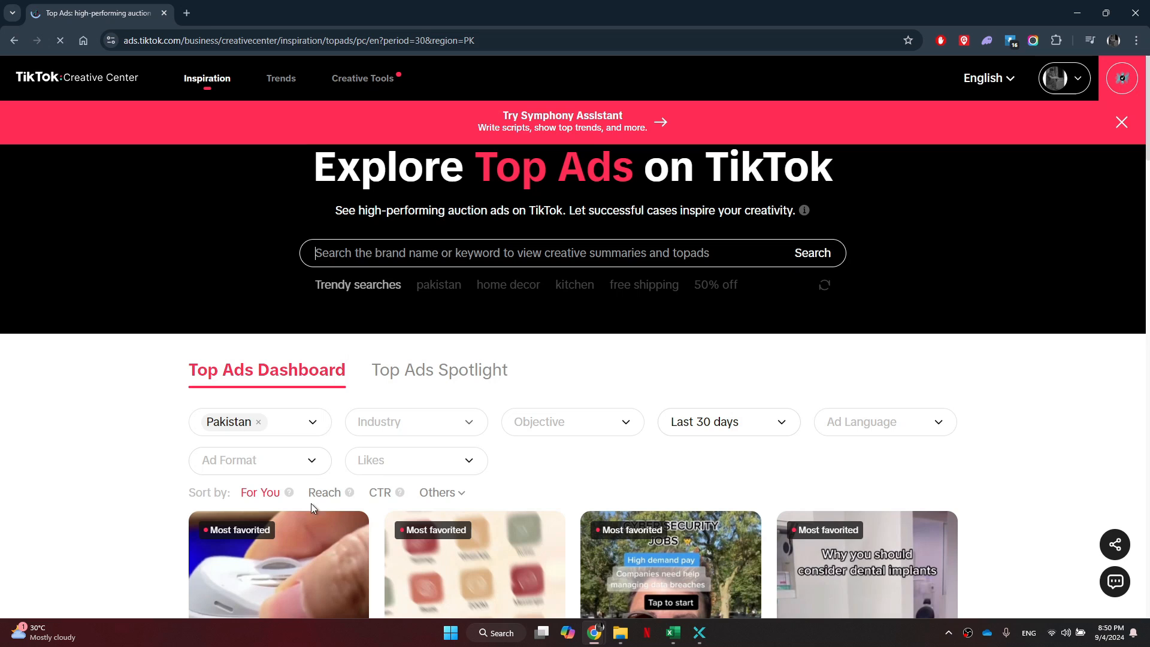
pyautogui.scroll(-3)
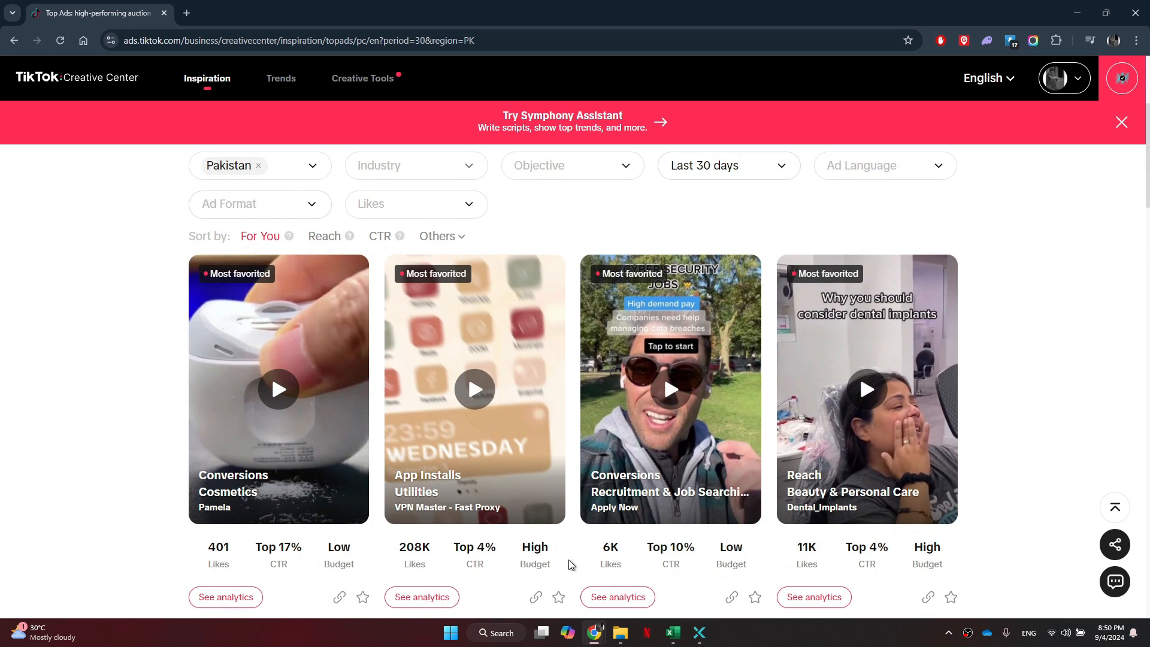
# Open the Pamela cosmetics ad's detail page and bring up developer tools with F12.
pyautogui.click(278, 388)
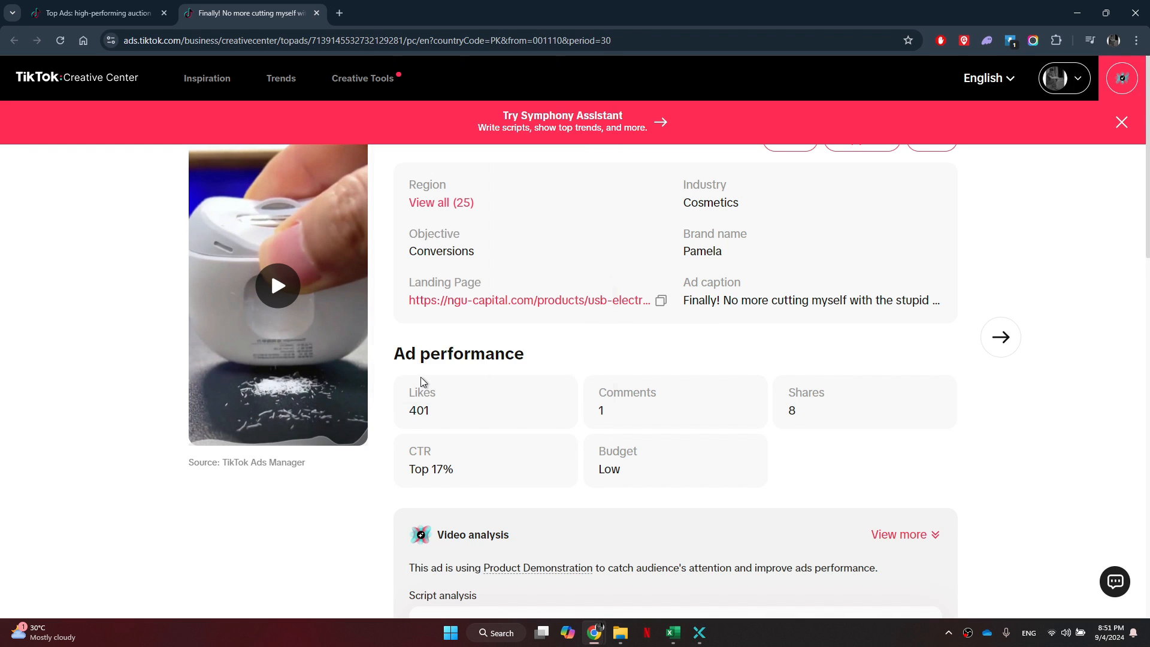
pyautogui.press('f12')
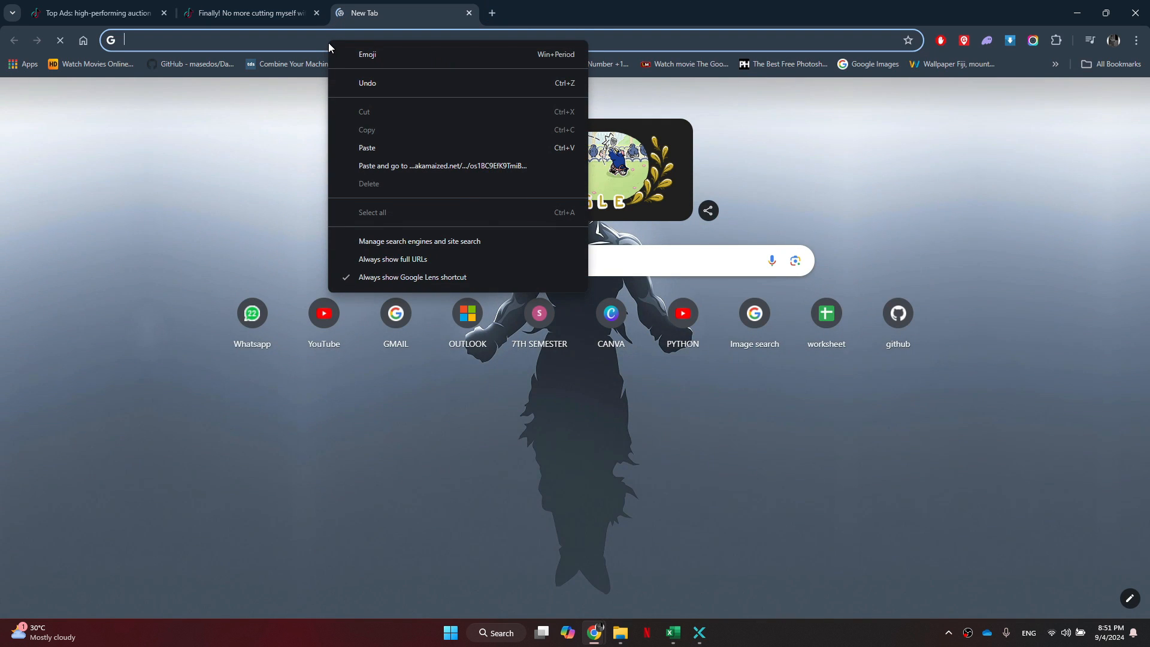
# Load the copied video link in the new tab and download it as download.mp4.
pyautogui.click(441, 166)
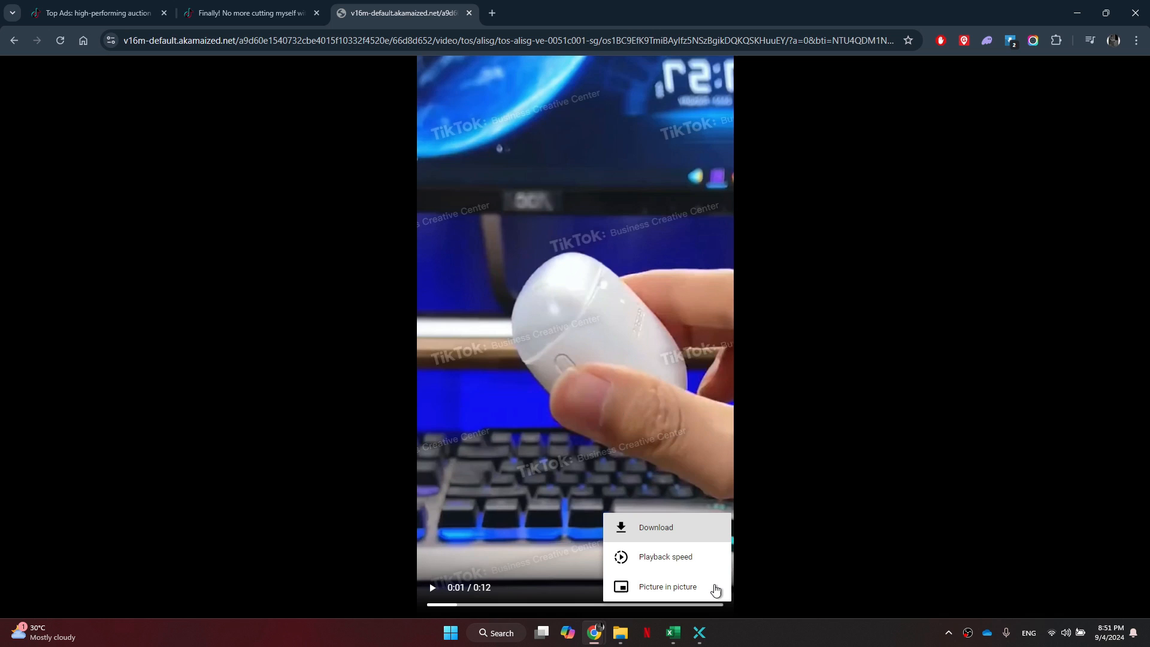
pyautogui.click(654, 527)
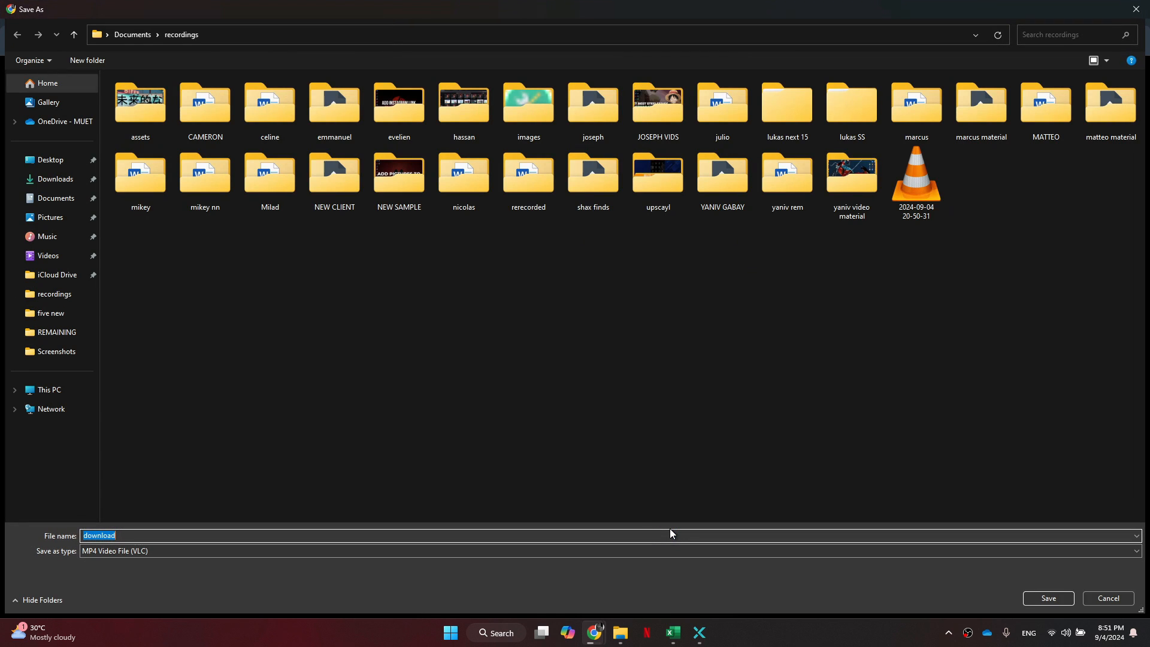
pyautogui.click(1048, 598)
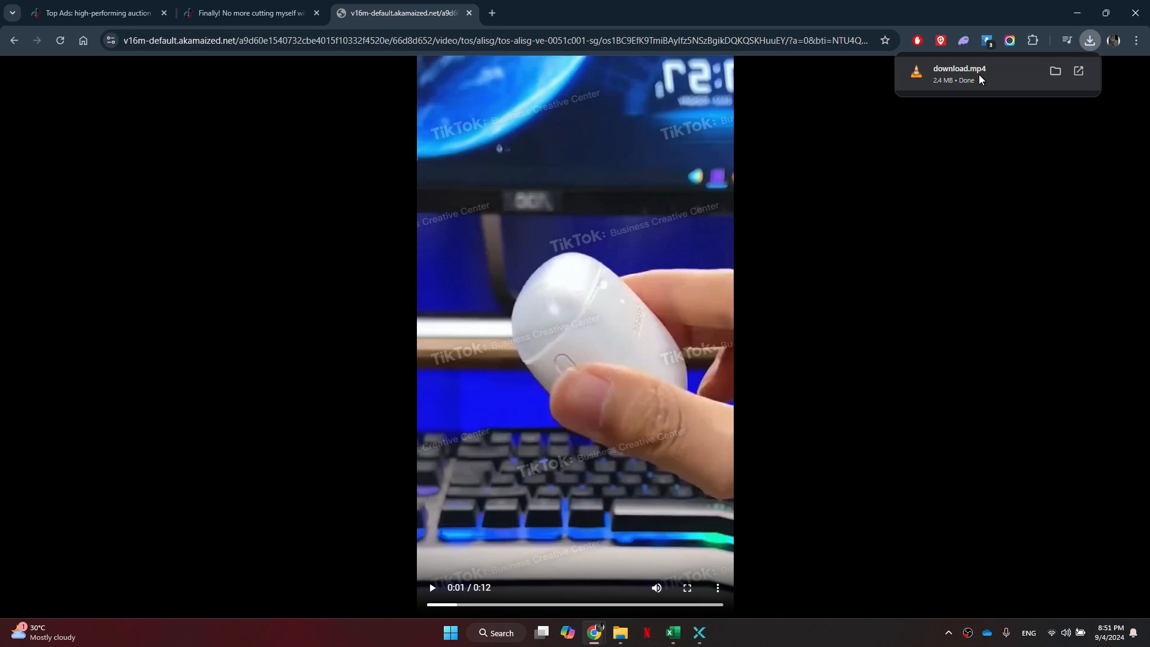